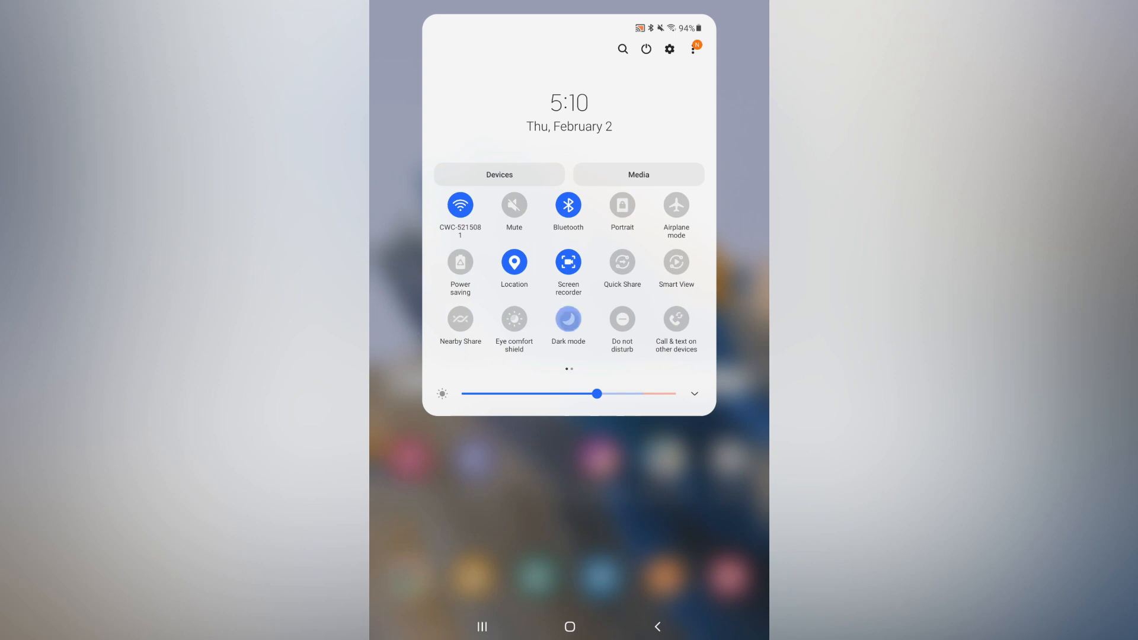
Toggle the Dark mode tile on, then back off to the light theme.
left_click(568, 319)
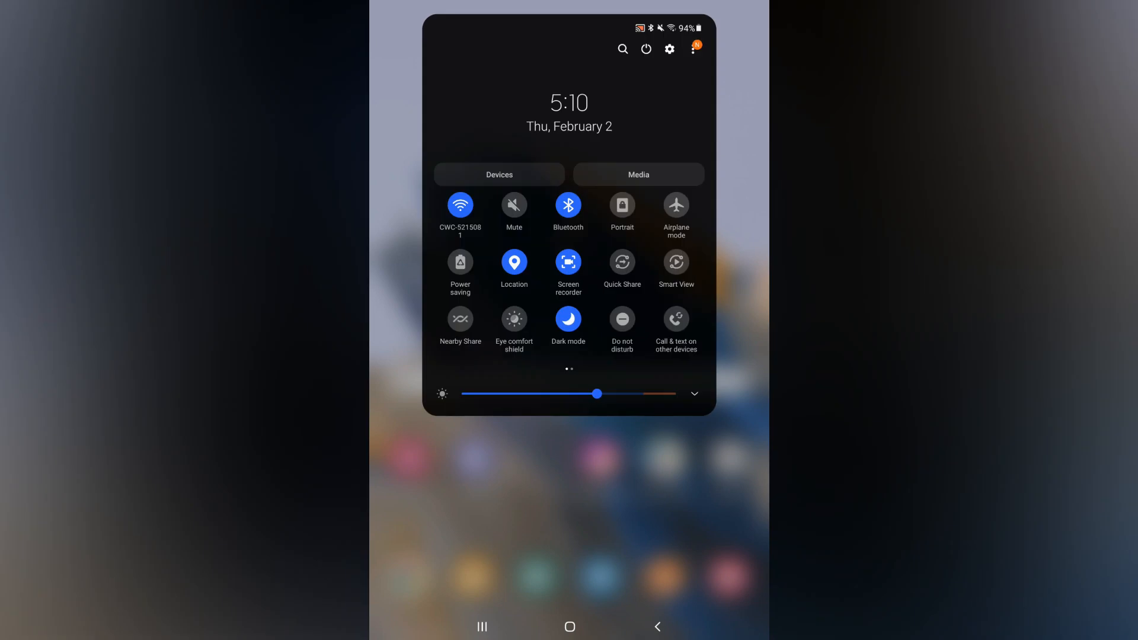
left_click(568, 319)
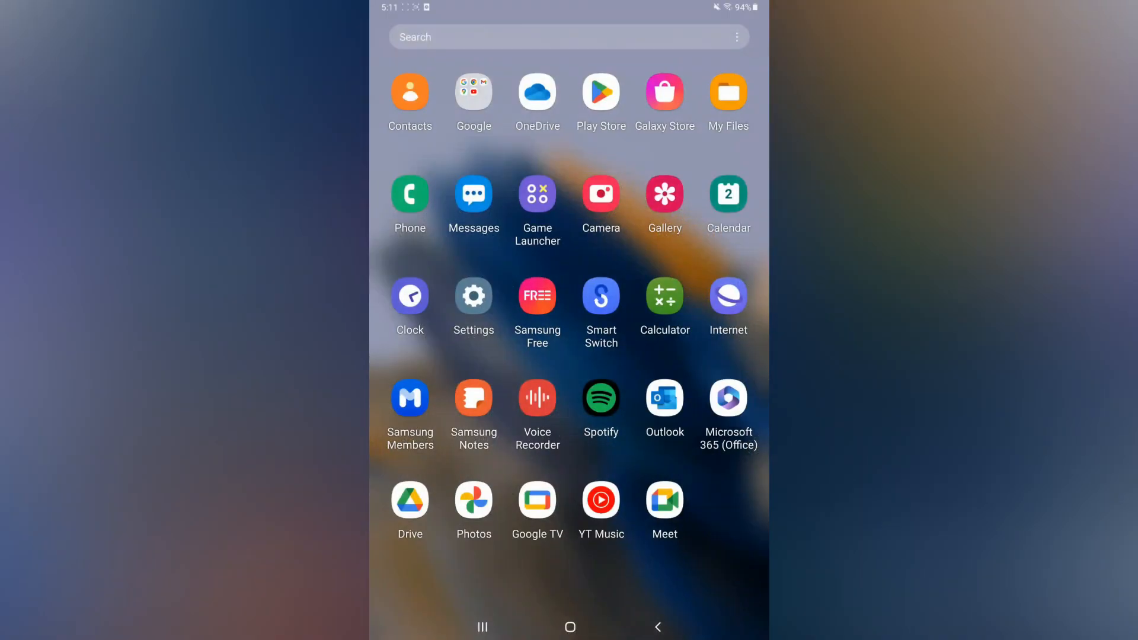
Launch Settings from the app drawer and go to the Display page.
left_click(473, 297)
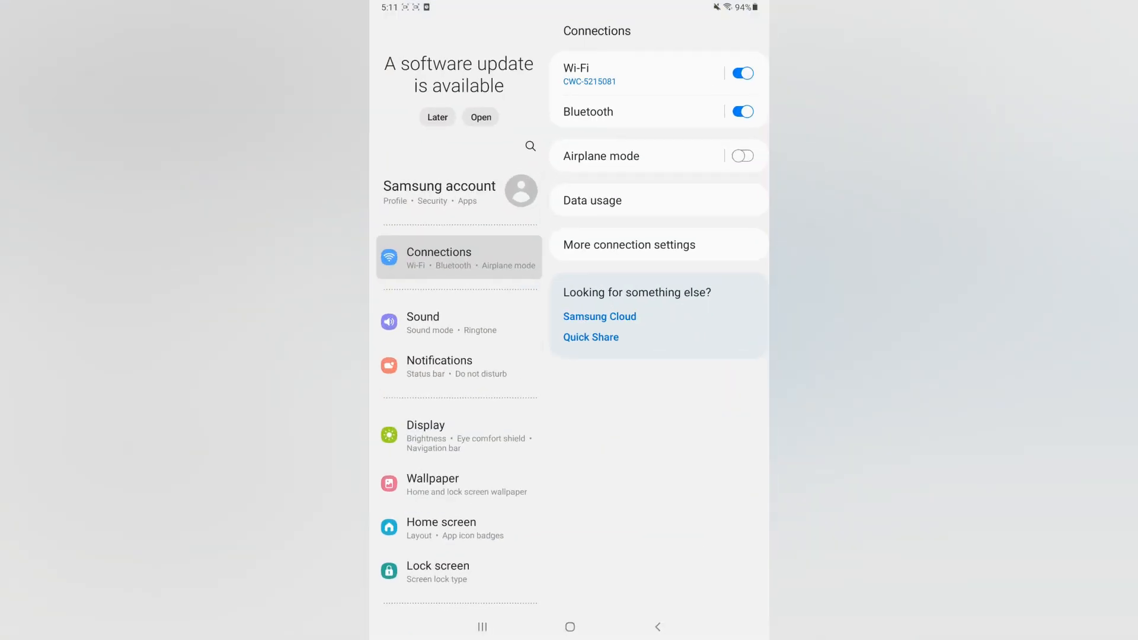
left_click(425, 424)
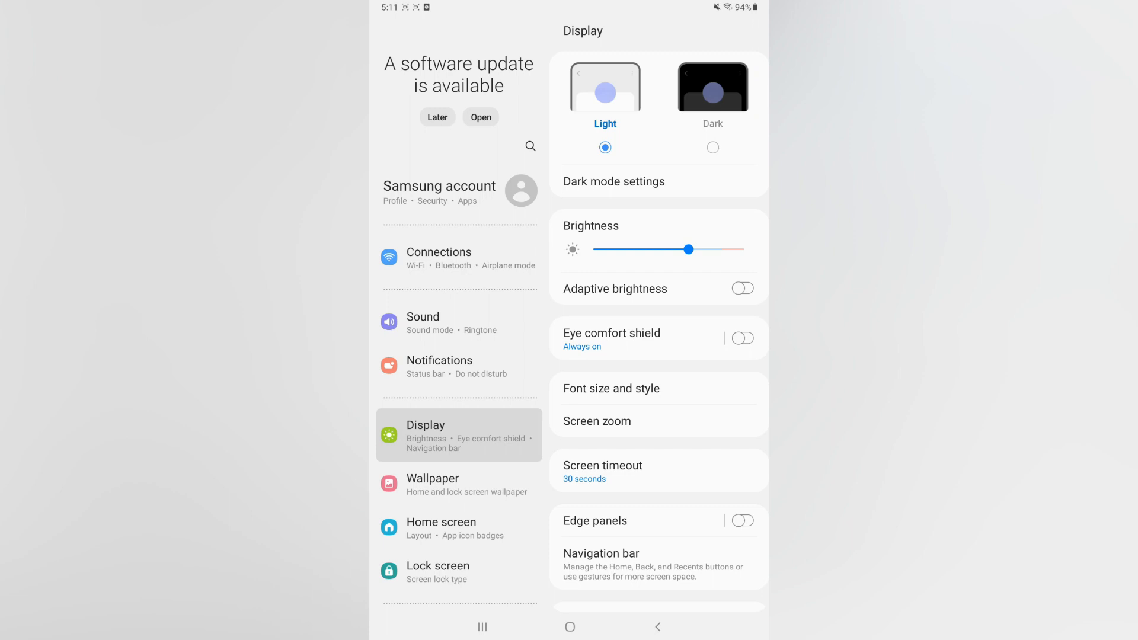